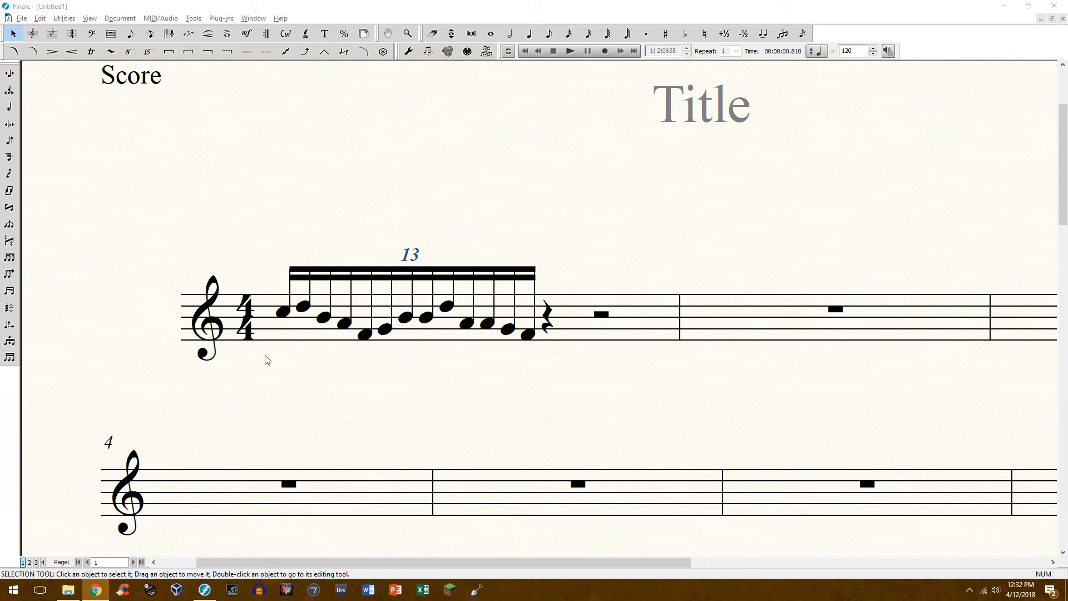
{"action": "mouse_move", "coordinate": [495, 221]}
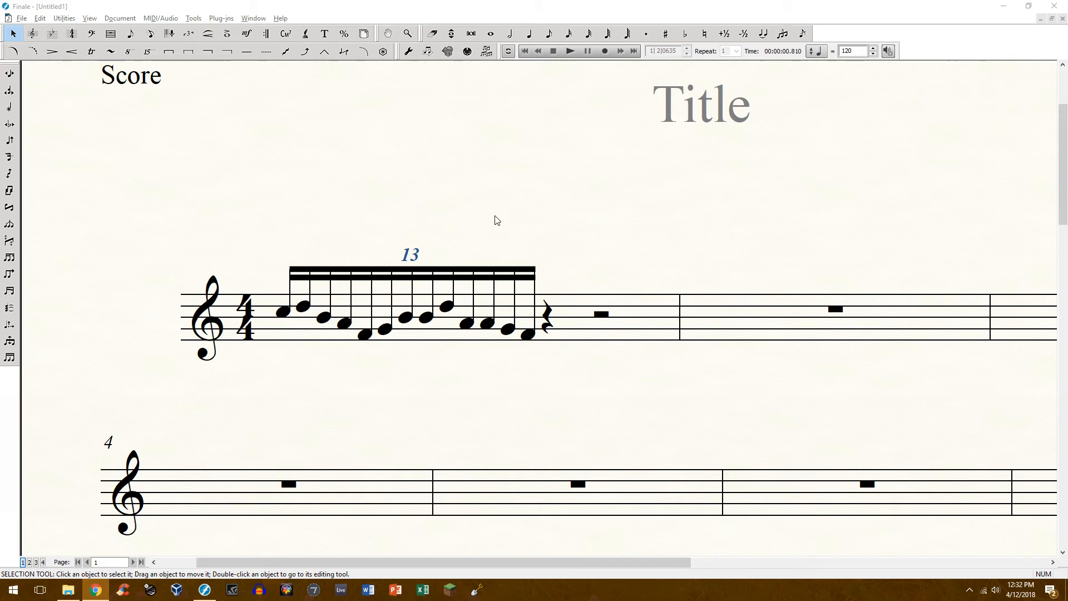
{"action": "mouse_move", "coordinate": [303, 573]}
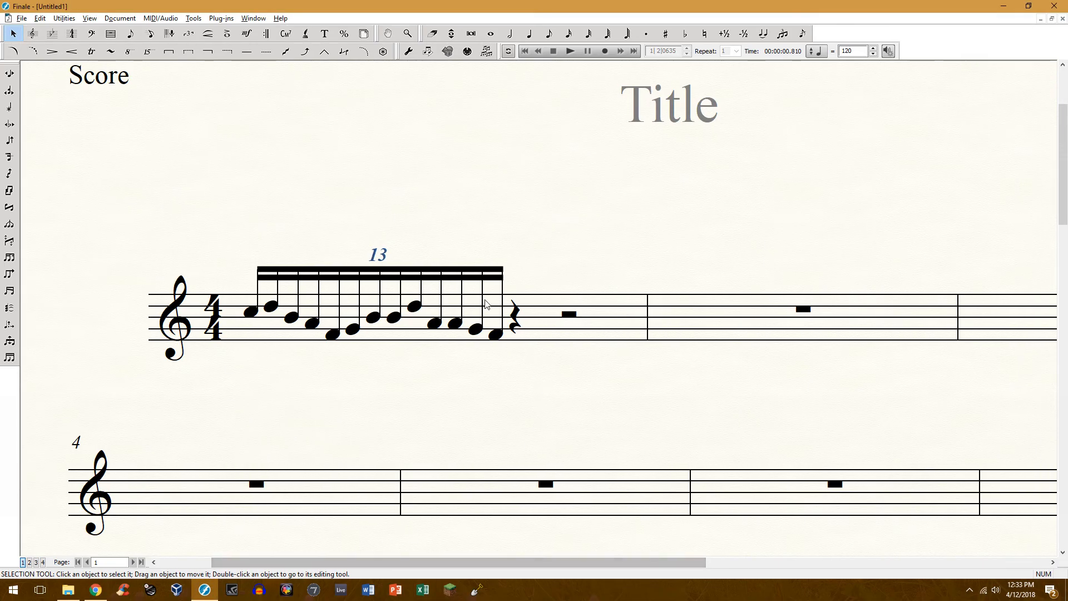
{"action": "mouse_move", "coordinate": [498, 219]}
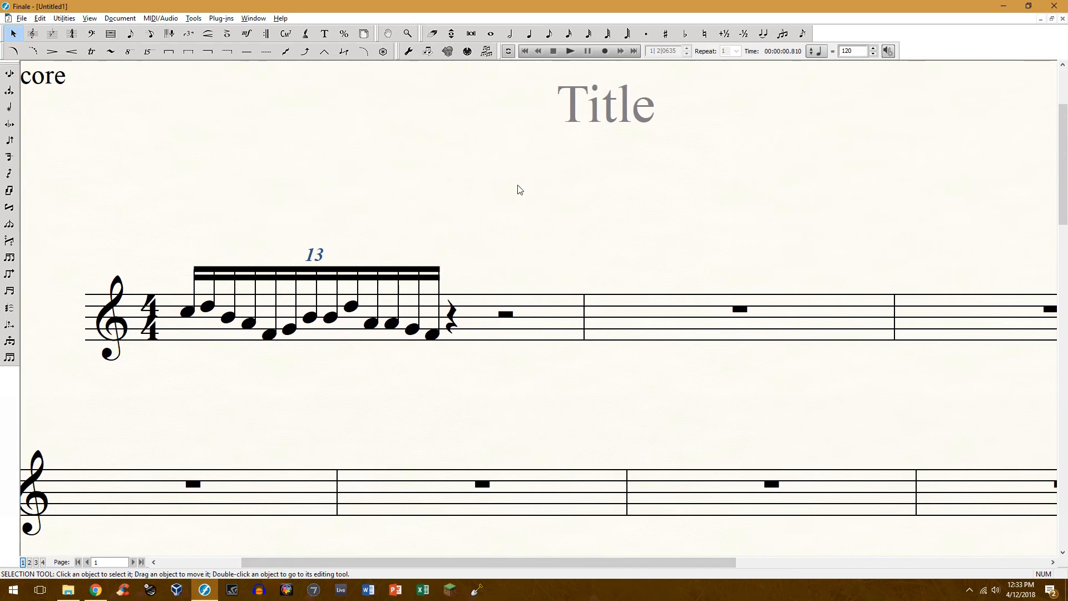
Place a sixteenth note at the beginning of measure 2.
{"action": "left_click", "coordinate": [548, 32]}
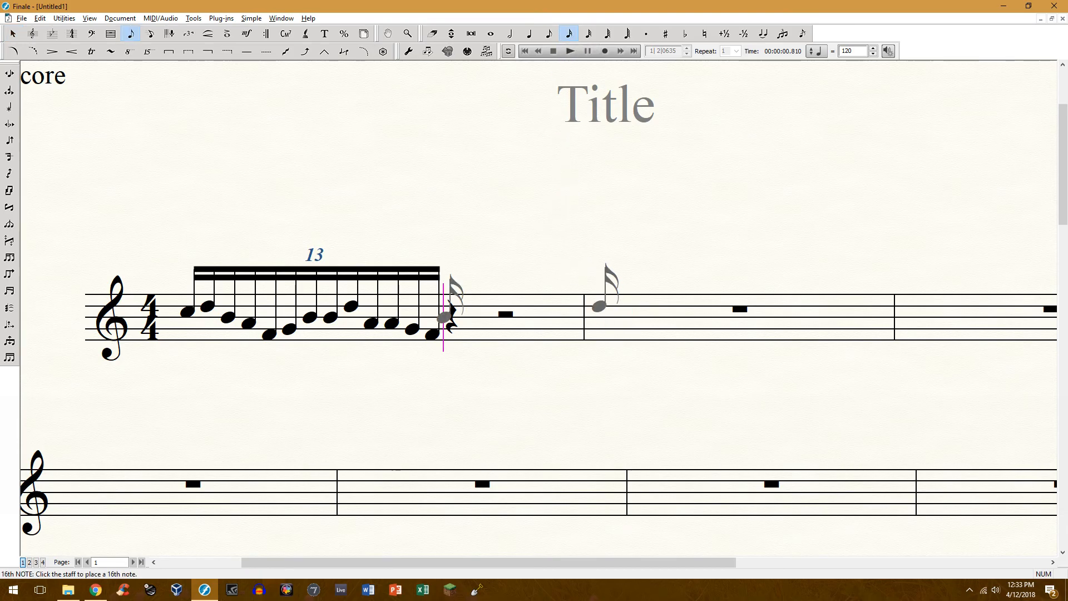
{"action": "left_click", "coordinate": [683, 325]}
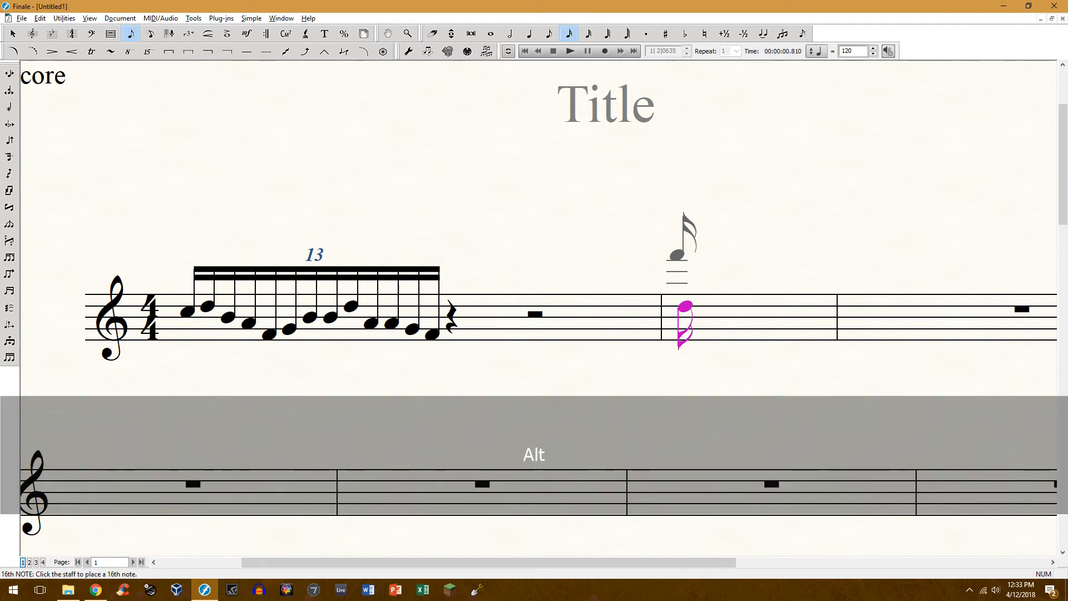
Define a 13-in-the-space-of-1-quarter tuplet on the new sixteenth note.
{"action": "key", "text": "alt+9"}
{"action": "type", "text": "1"}
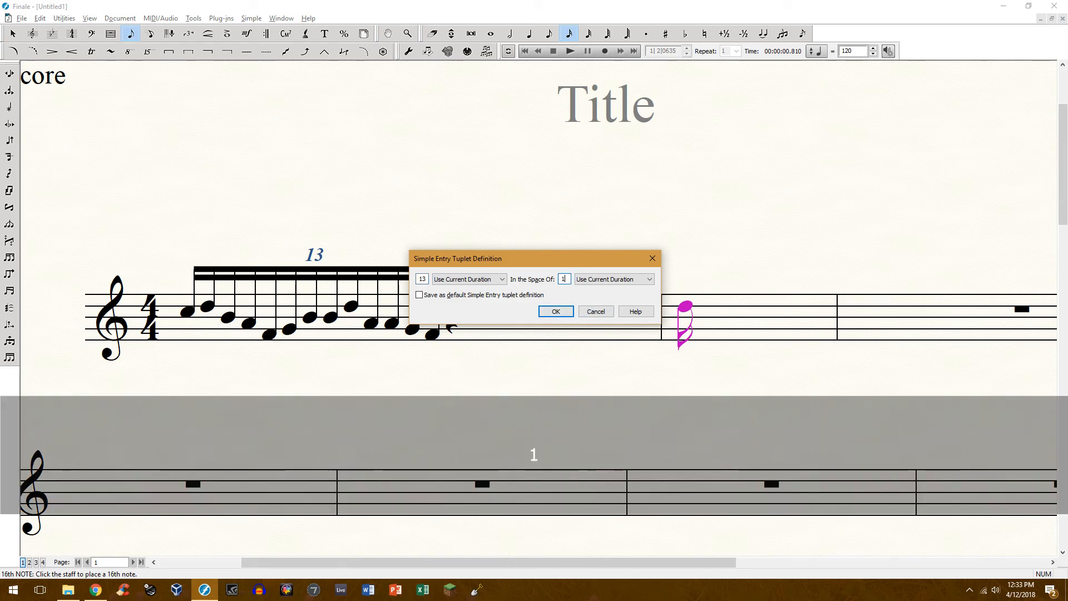
{"action": "left_click", "coordinate": [647, 278]}
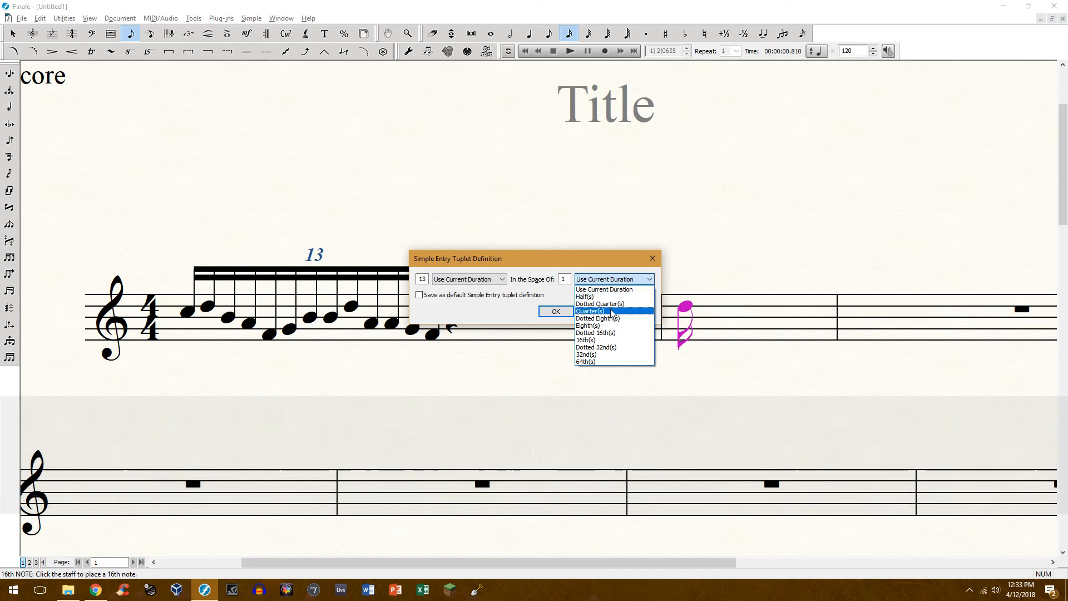
{"action": "left_click", "coordinate": [591, 311]}
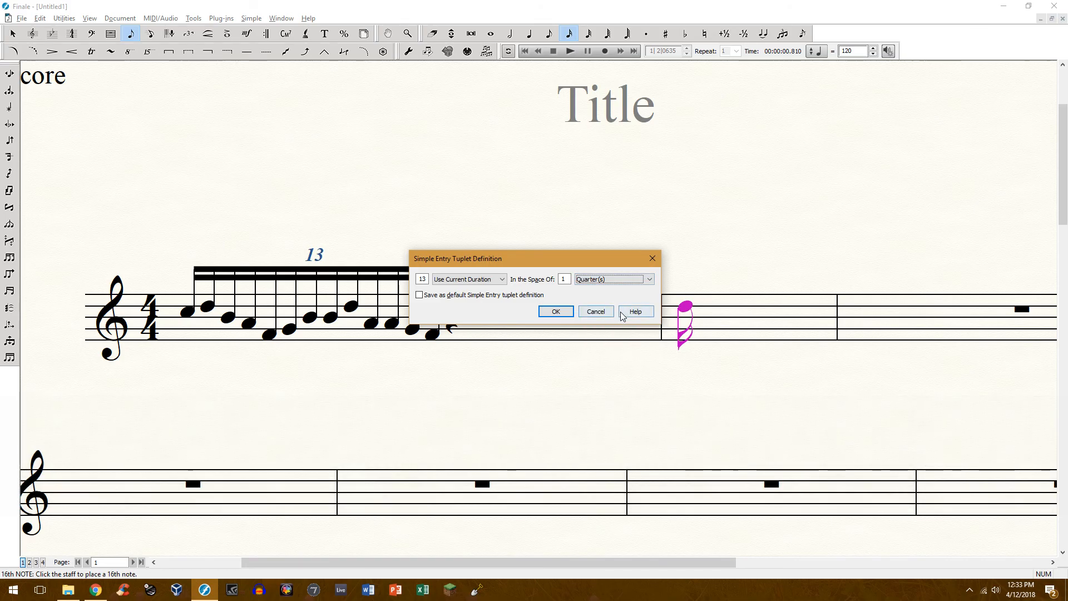
{"action": "left_click", "coordinate": [555, 312]}
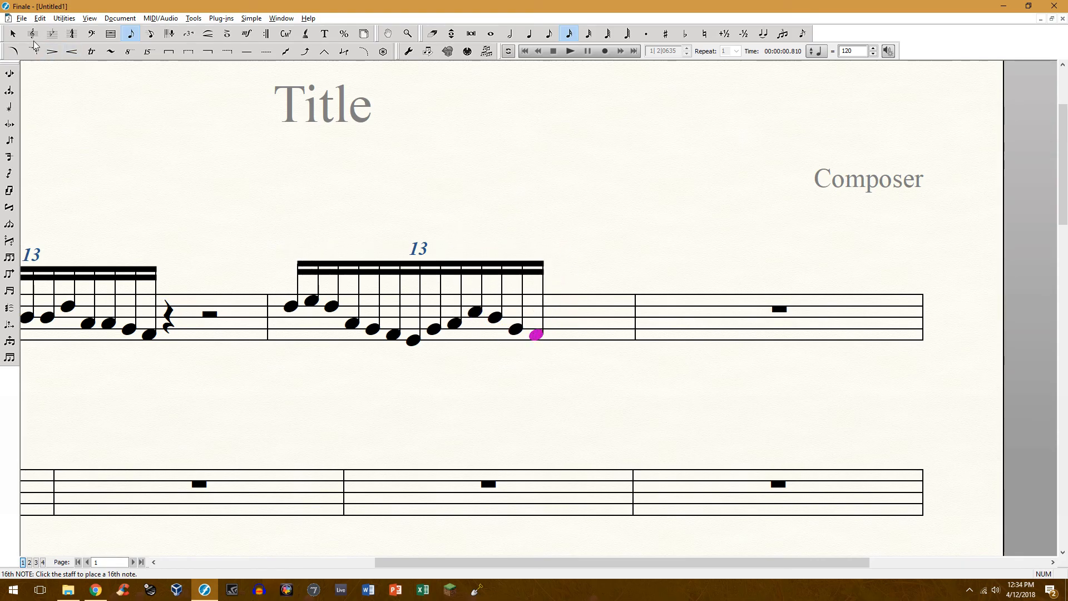
Exit note entry with the Selection Tool after finishing measure 2's tuplet.
{"action": "left_click", "coordinate": [12, 33]}
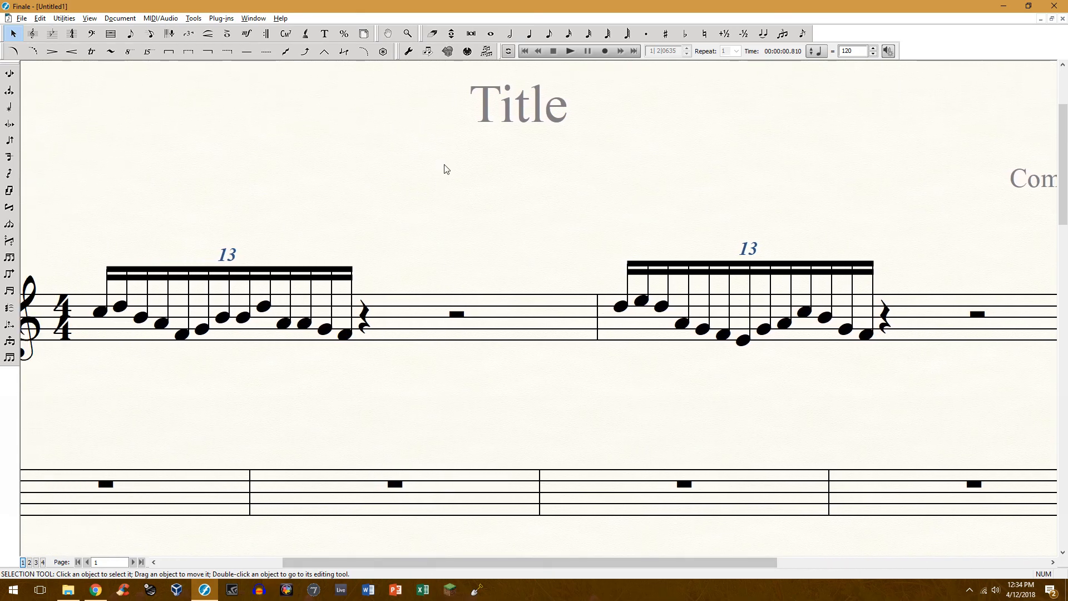
Return to measure 1 and activate quarter-note entry.
{"action": "left_click", "coordinate": [570, 50]}
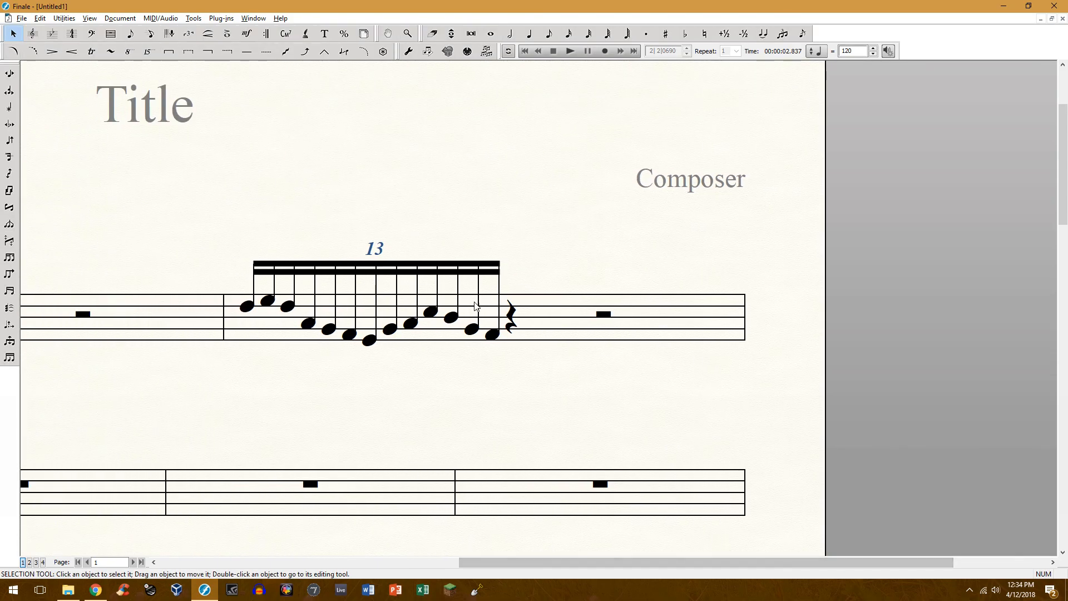
{"action": "mouse_move", "coordinate": [638, 331]}
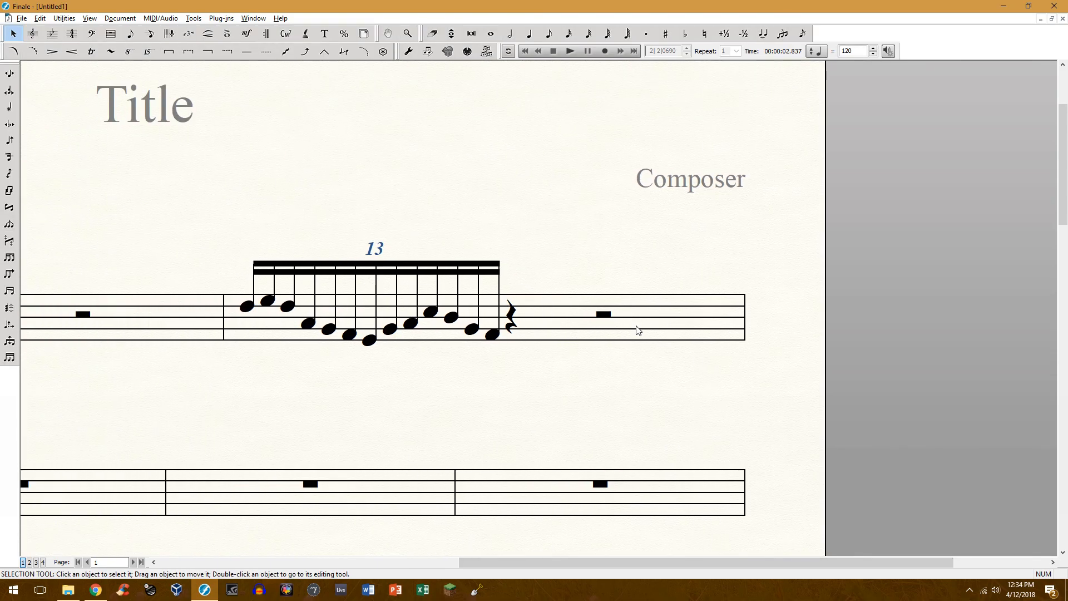
{"action": "mouse_move", "coordinate": [515, 566]}
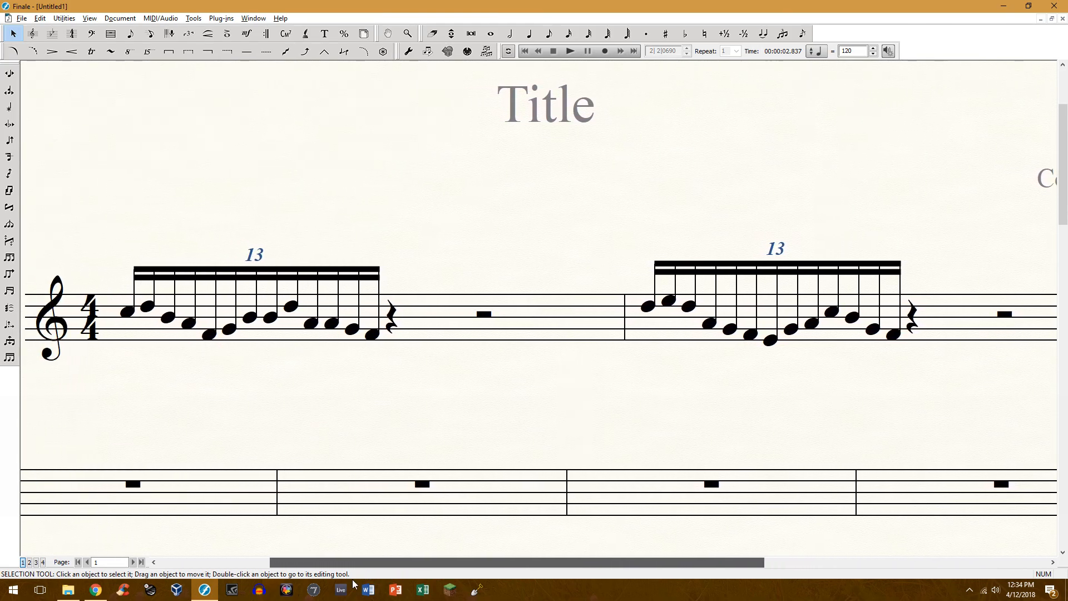
{"action": "mouse_move", "coordinate": [465, 234]}
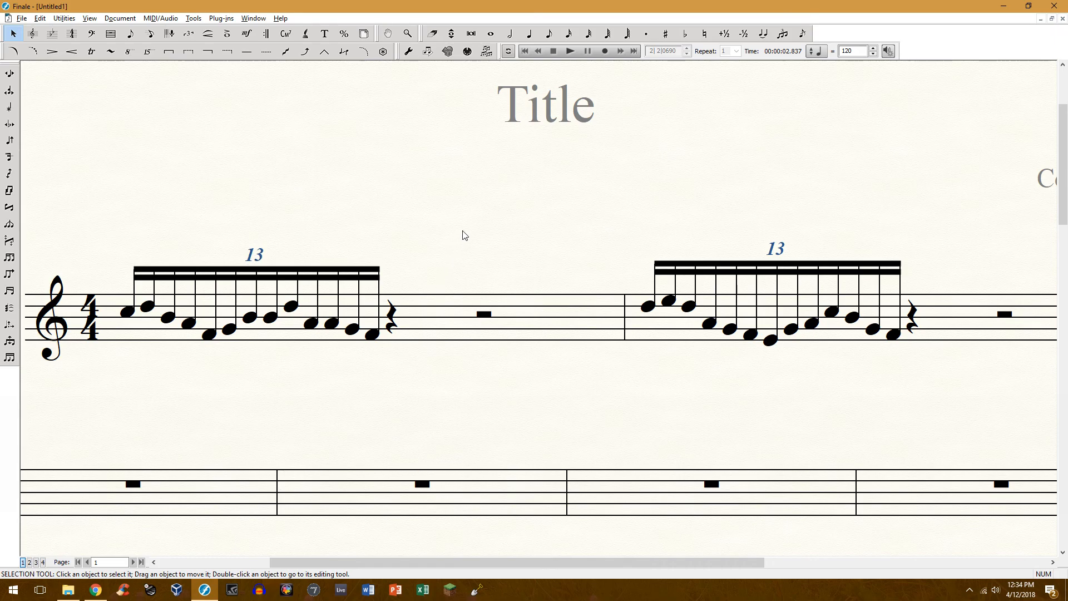
{"action": "left_click", "coordinate": [529, 33]}
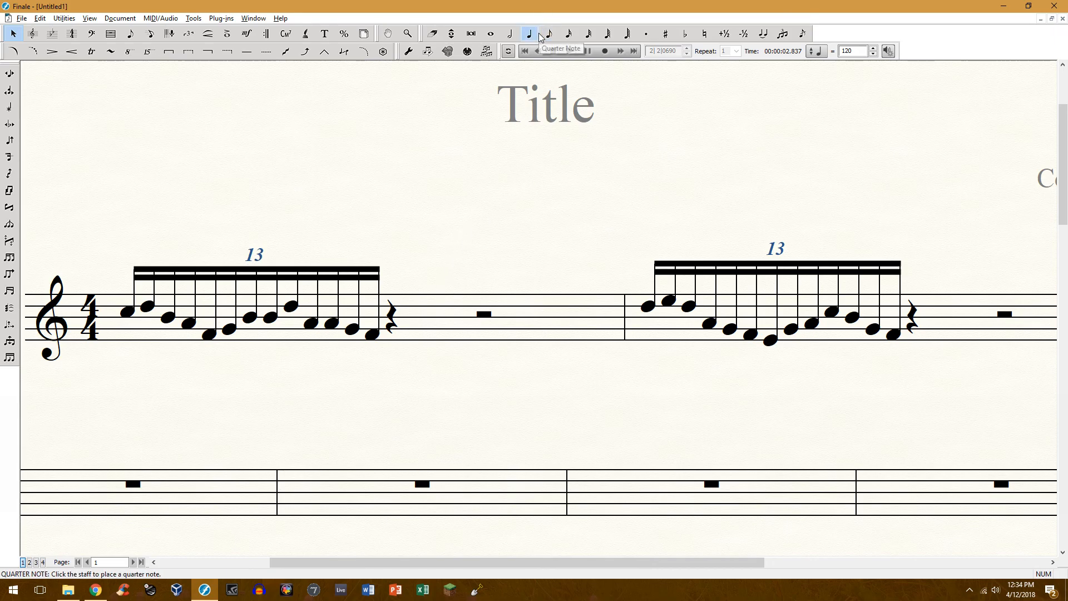
Add a note after measure 1's quarter rest, switch to eighth, and start a tuplet.
{"action": "left_click", "coordinate": [548, 33]}
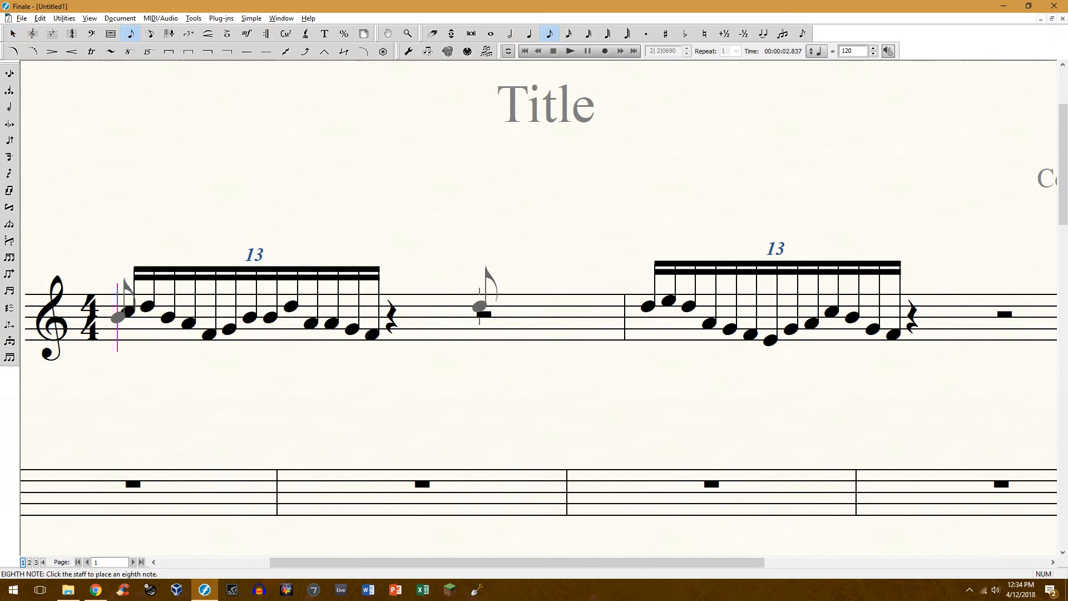
{"action": "left_click", "coordinate": [528, 33]}
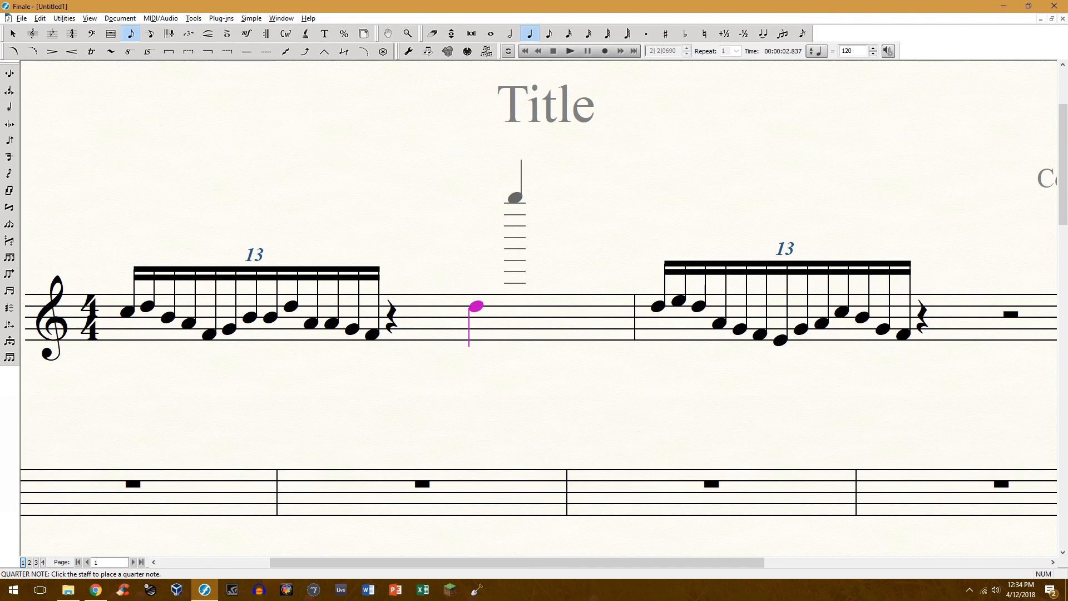
{"action": "left_click", "coordinate": [549, 33]}
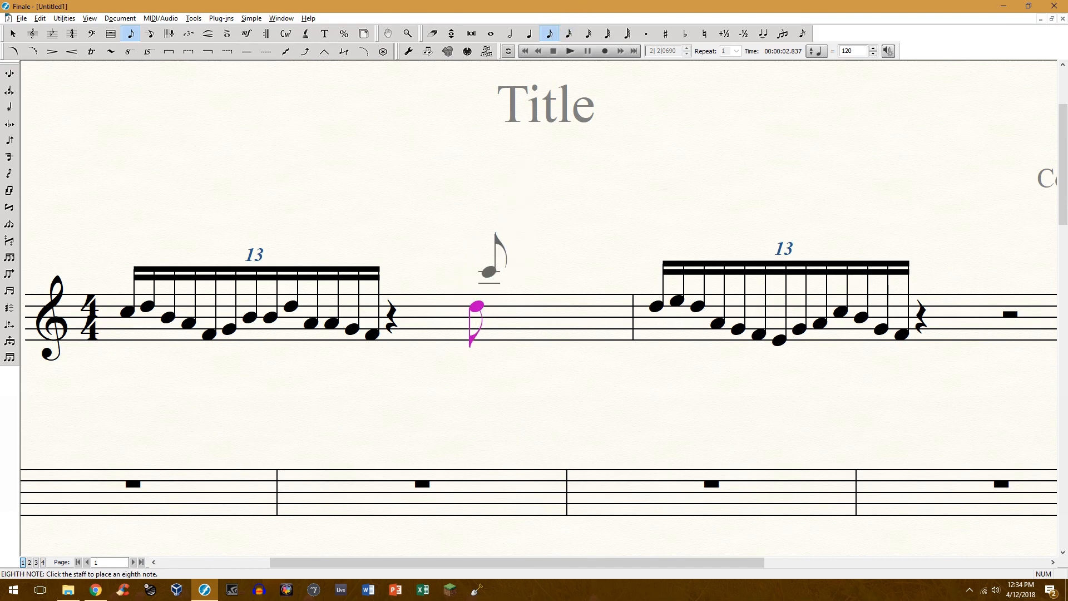
{"action": "key", "text": "alt+9"}
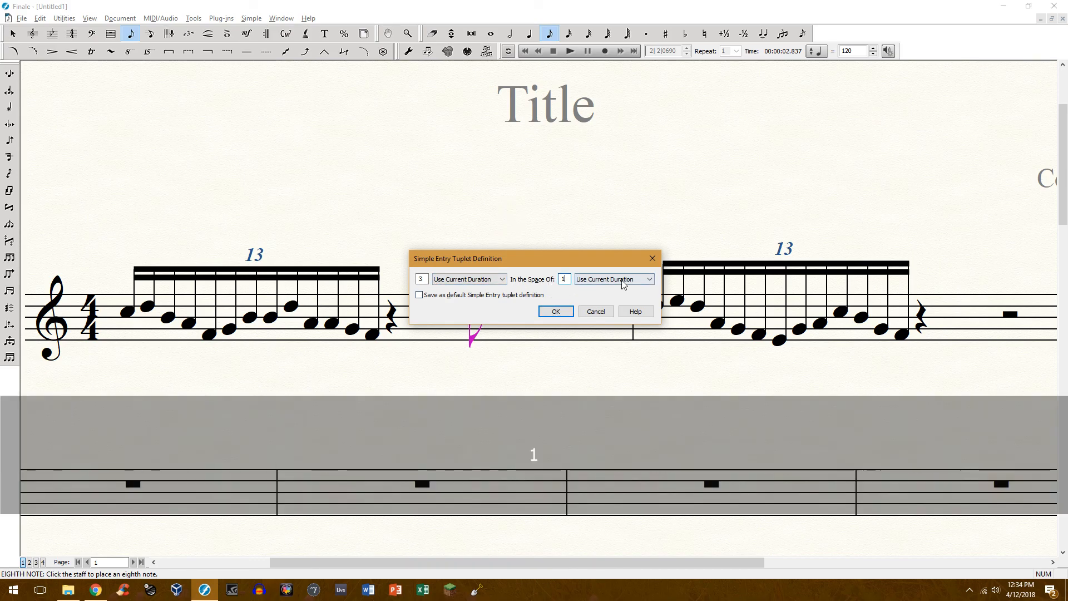
Set the triplet to 3 in the space of 1 Quarter and confirm.
{"action": "left_click", "coordinate": [646, 279]}
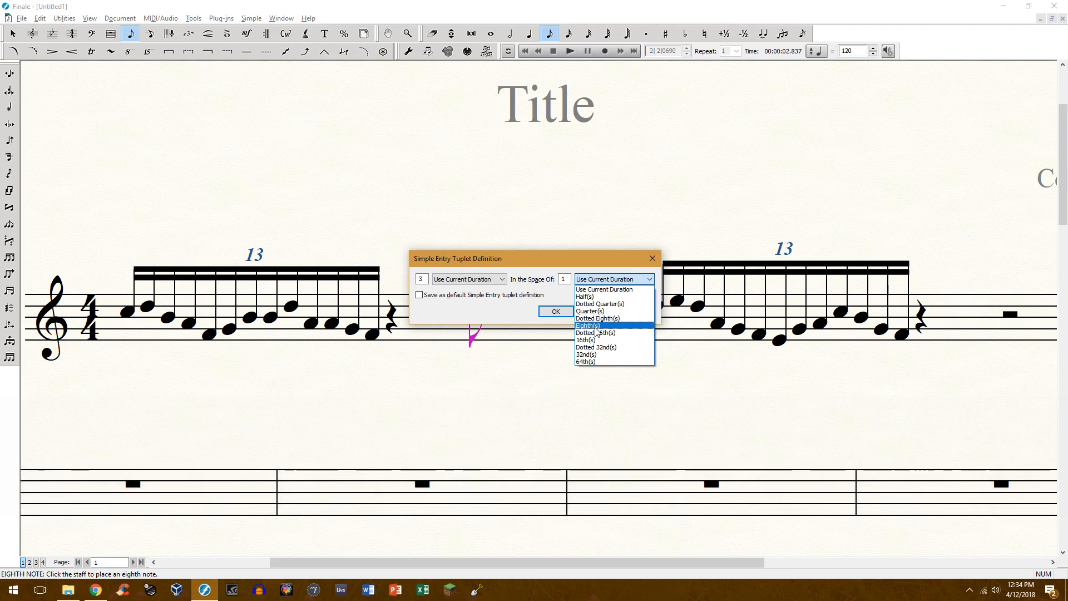
{"action": "left_click", "coordinate": [589, 311]}
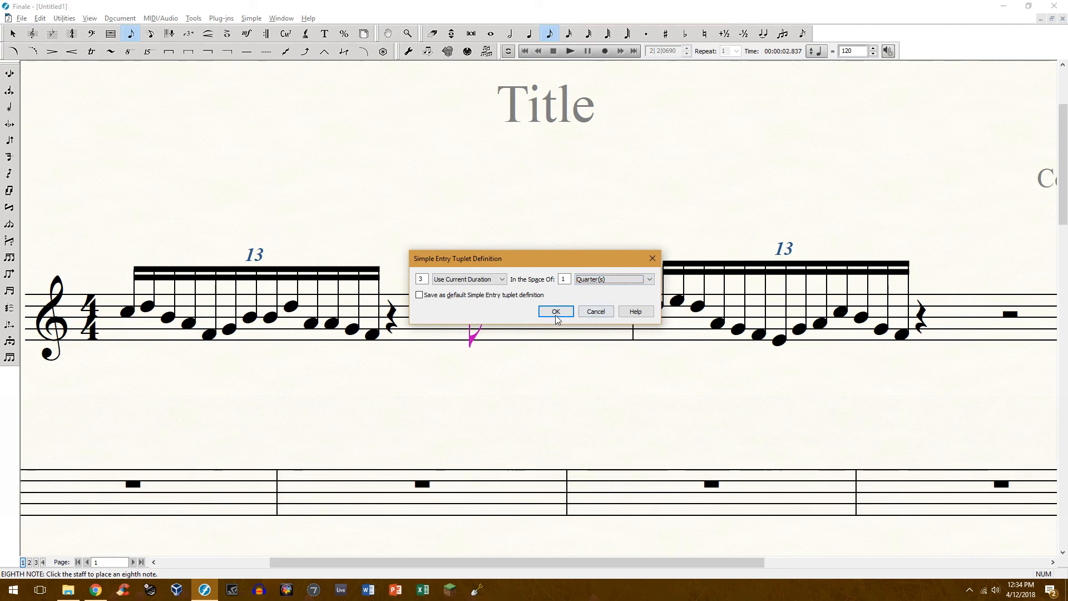
{"action": "left_click", "coordinate": [554, 311]}
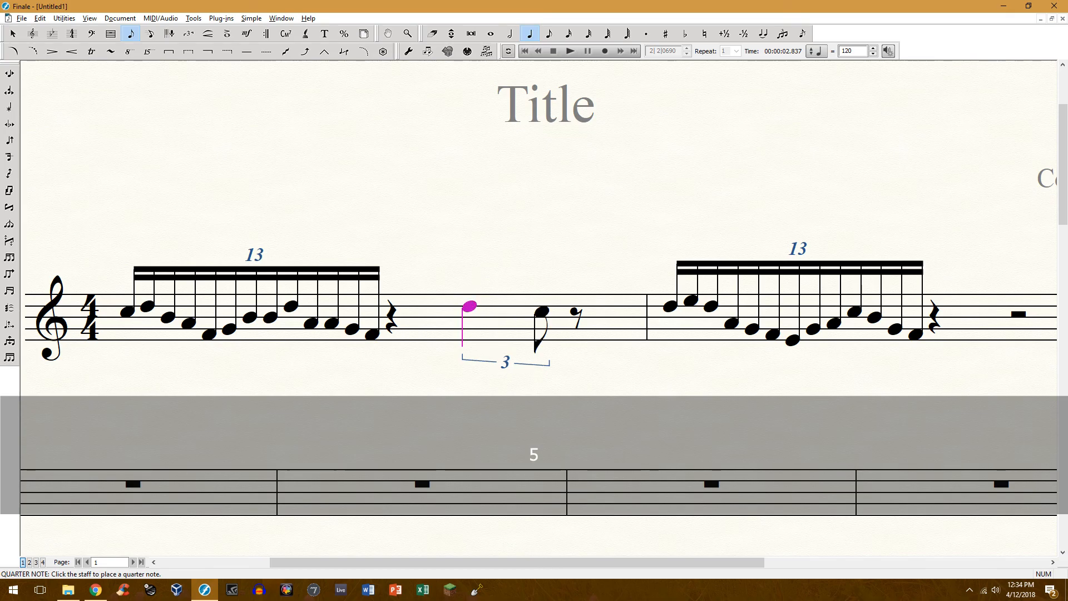
Switch to the Selection Tool to end Simple Entry.
{"action": "left_click", "coordinate": [13, 33]}
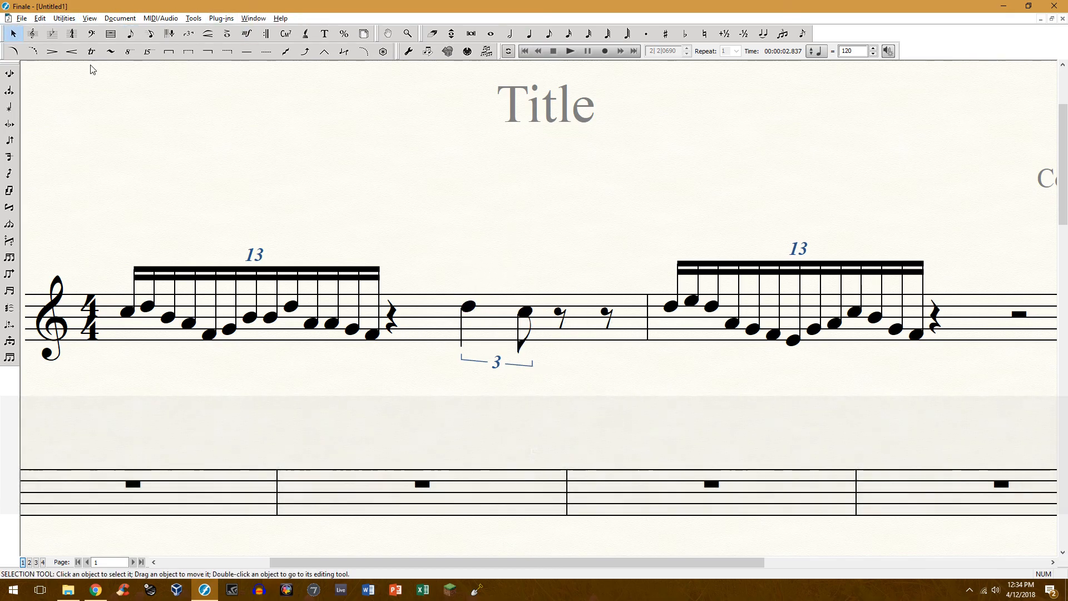
{"action": "mouse_move", "coordinate": [443, 339]}
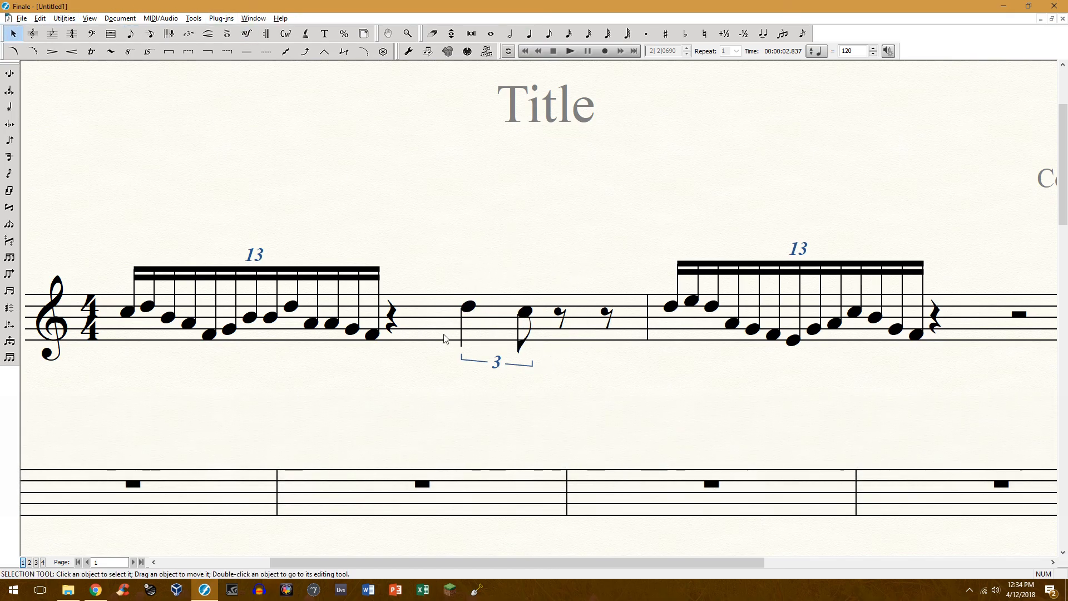
{"action": "mouse_move", "coordinate": [574, 331]}
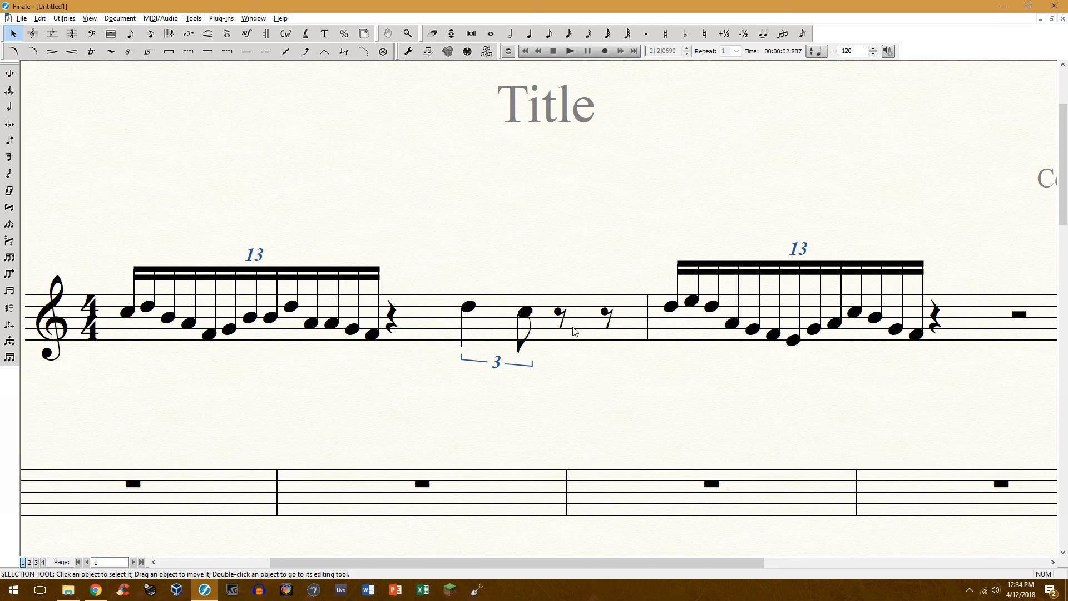
{"action": "mouse_move", "coordinate": [614, 387]}
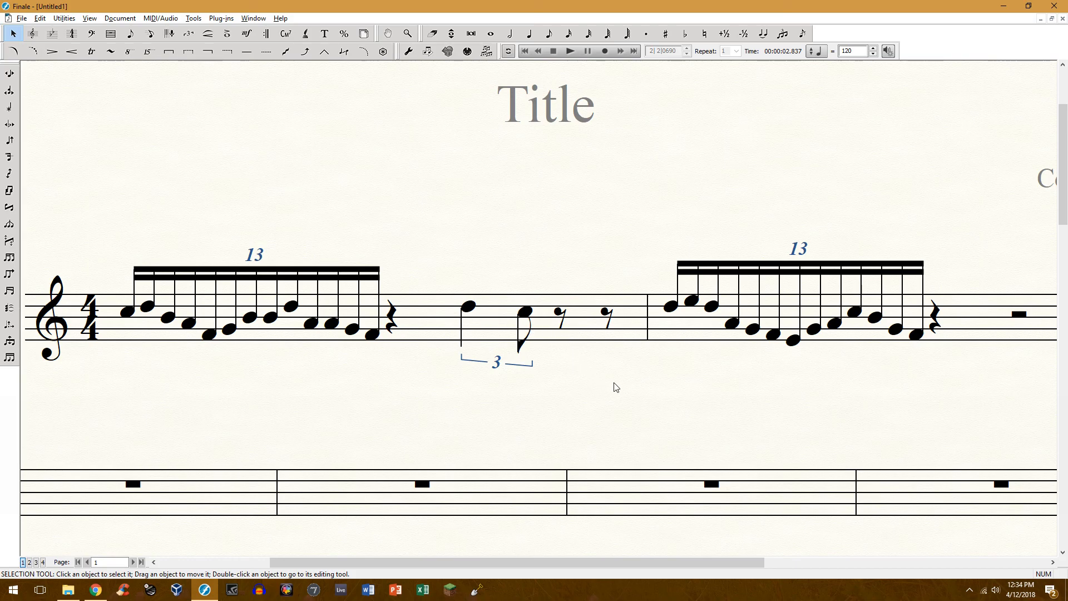